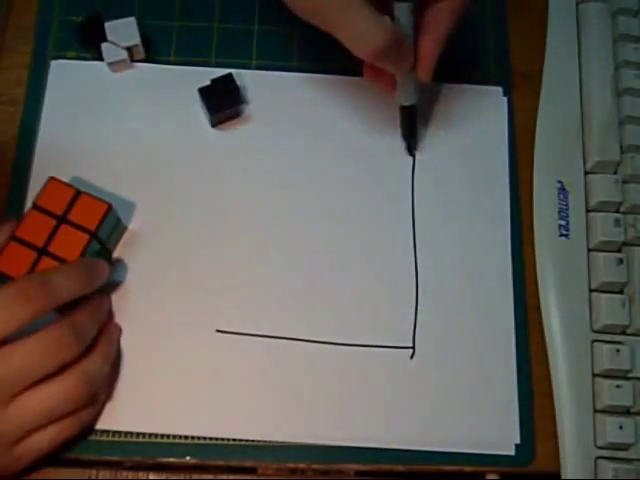
# Draw the top and left edges in marker to close the square beside the cube
pyautogui.moveTo(416, 150); pyautogui.dragTo(220, 150)
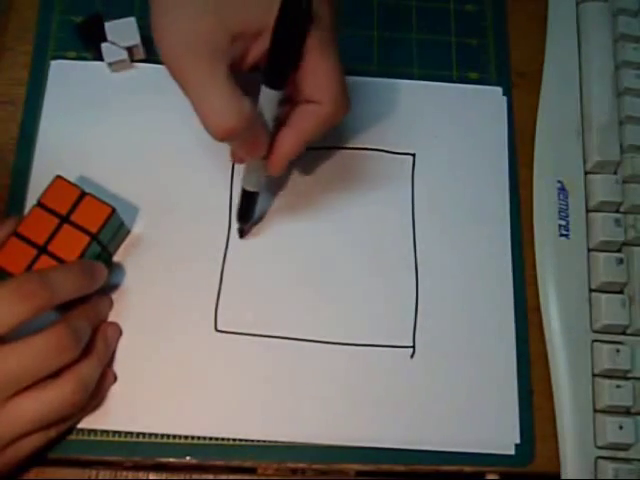